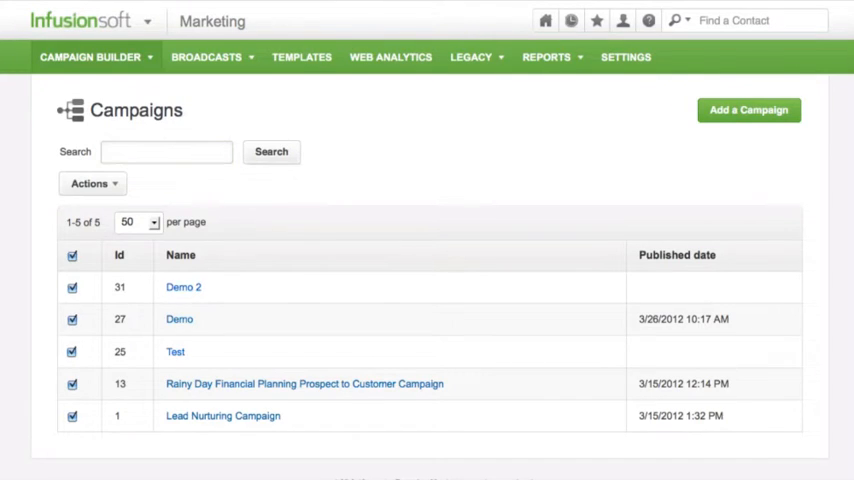
# Open a campaign from the Campaign Builder list to reach its landing page.
pyautogui.click(184, 288)
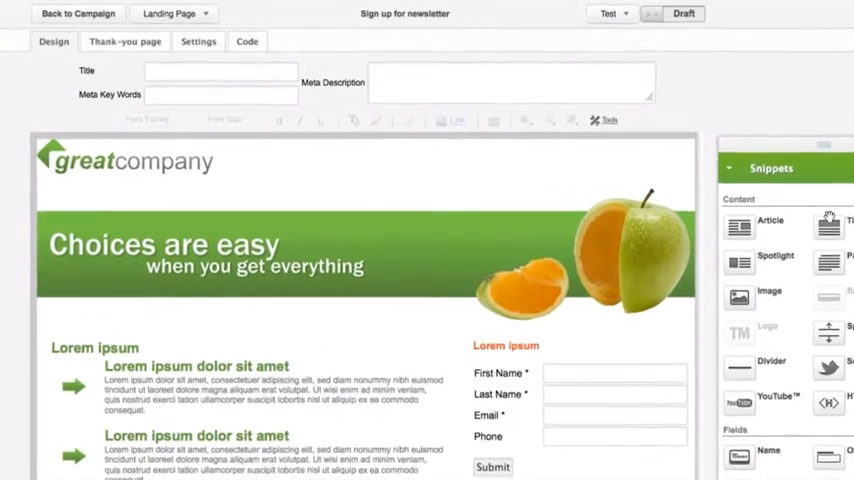
# Copy the Demo campaign's 'Sign up for newsletter' page into this landing page via Copy From Campaign.
pyautogui.click(176, 14)
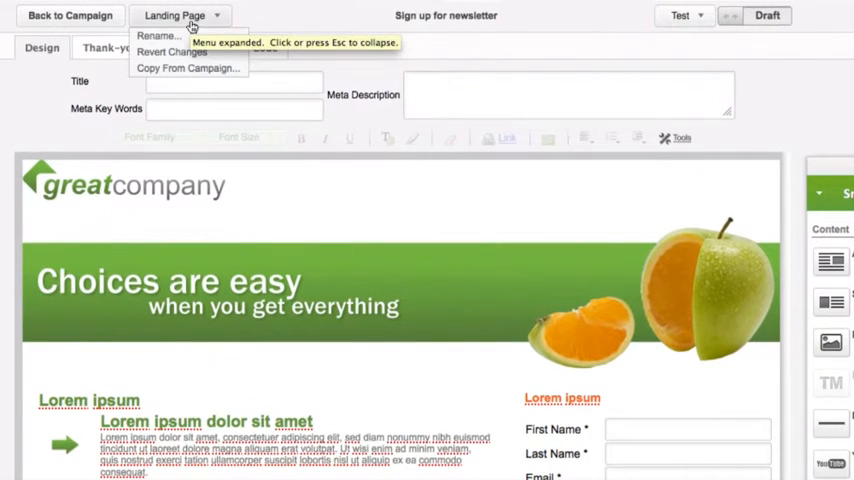
pyautogui.click(188, 68)
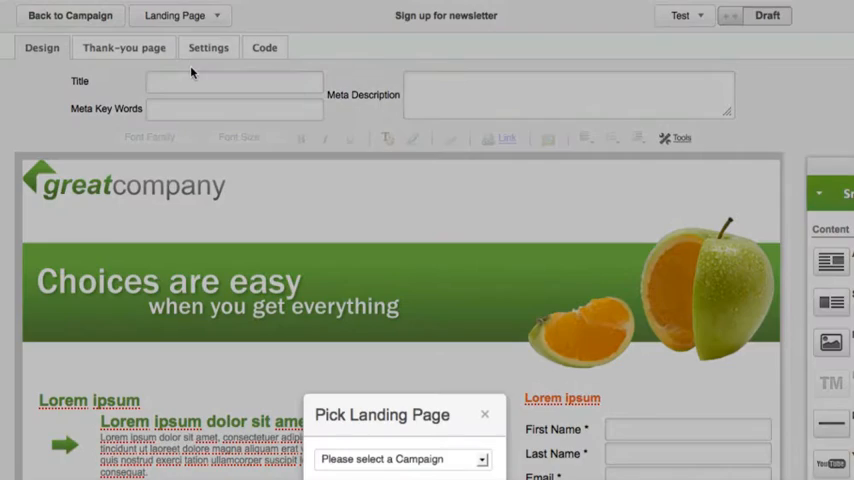
pyautogui.scroll(-3)
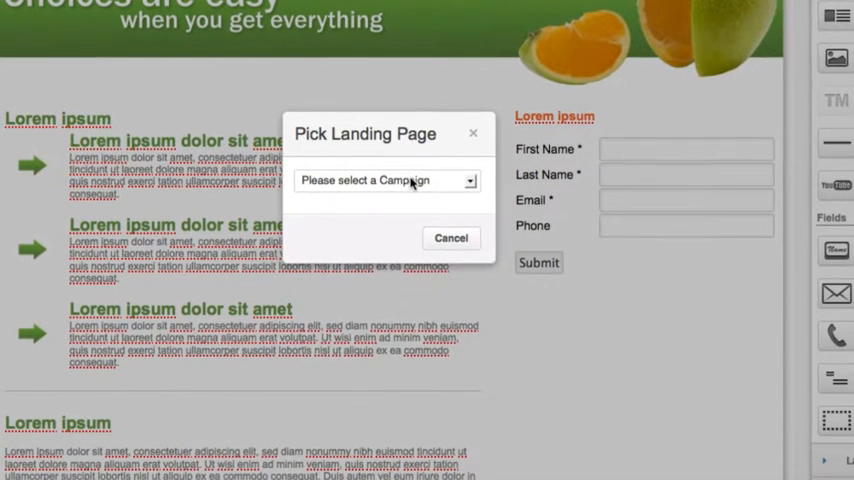
pyautogui.click(388, 180)
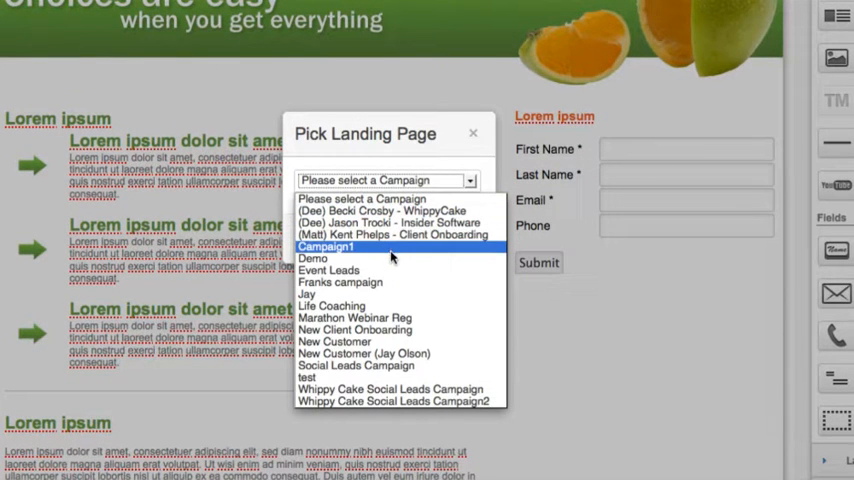
pyautogui.click(312, 258)
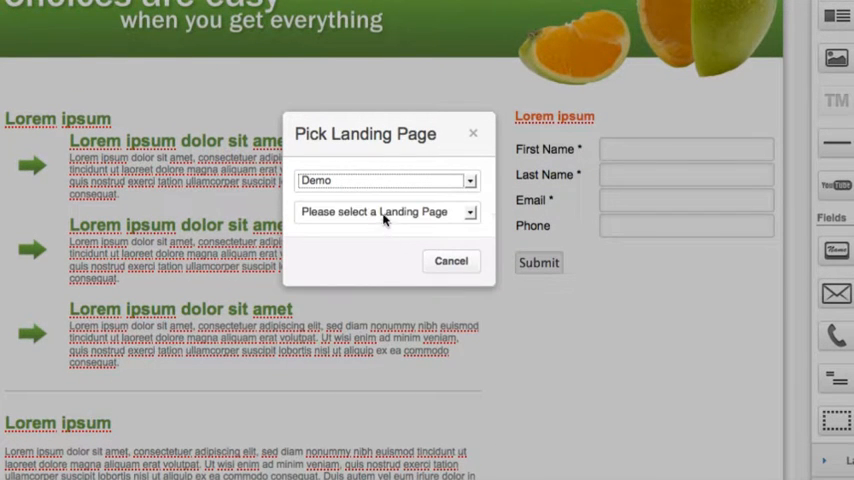
pyautogui.click(384, 212)
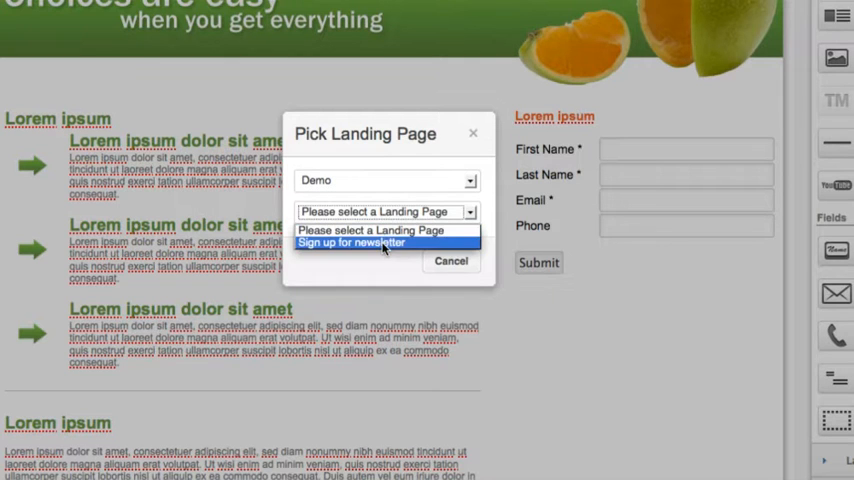
pyautogui.click(352, 242)
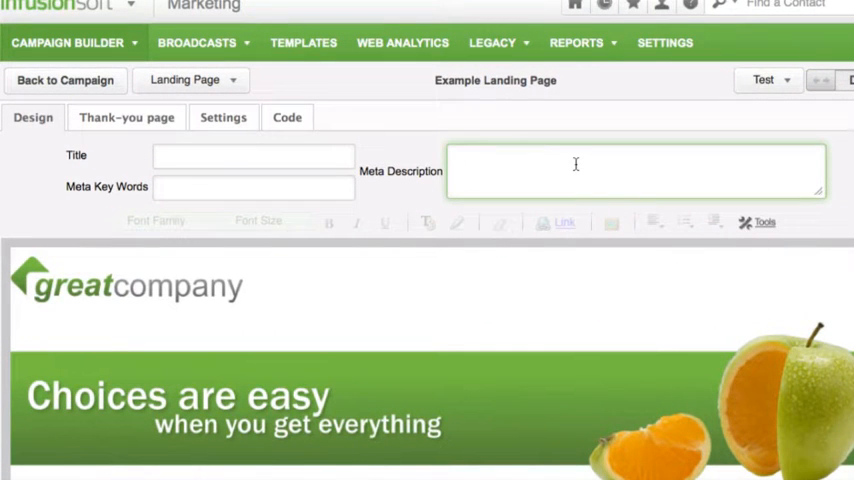
# Set meta description 'Free report on hitting homeruns' and keywords 'homeruns, softball tips'.
pyautogui.write('Free report on hitting homeruns')
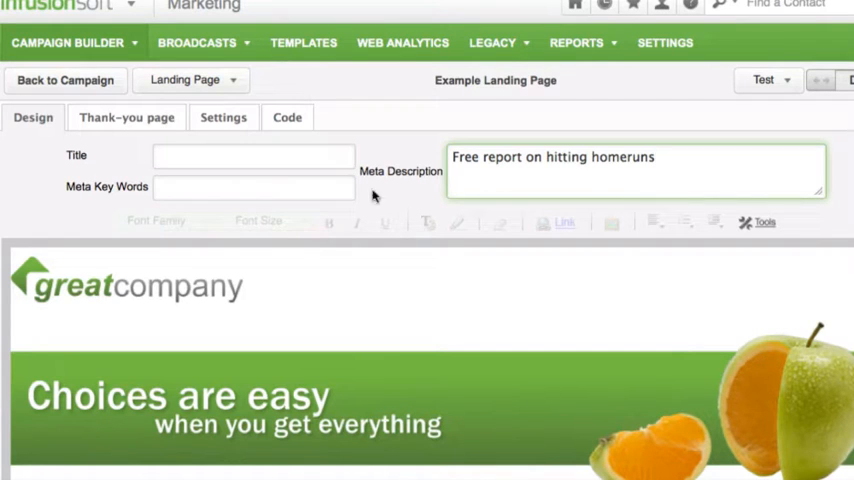
pyautogui.write('homeruns,')
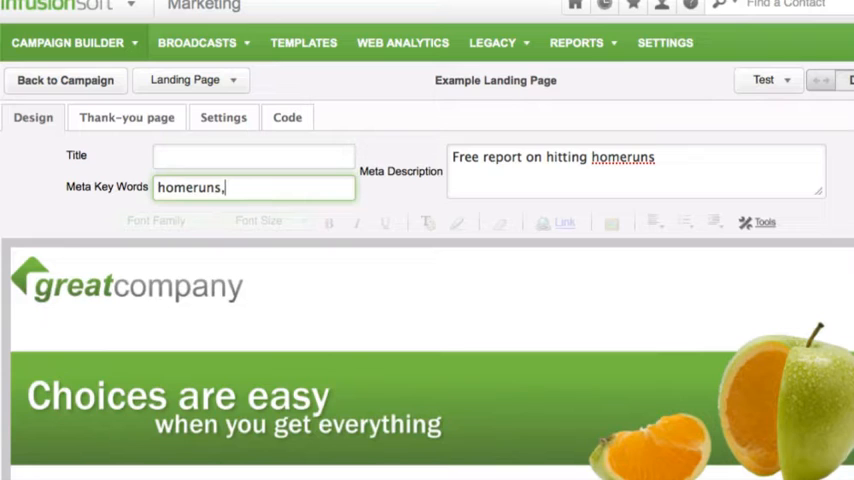
pyautogui.write('softball ti')
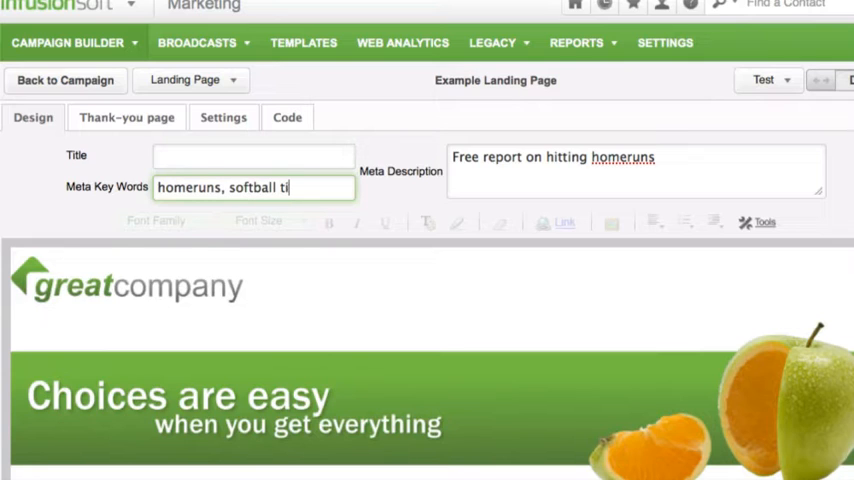
pyautogui.write('ps')
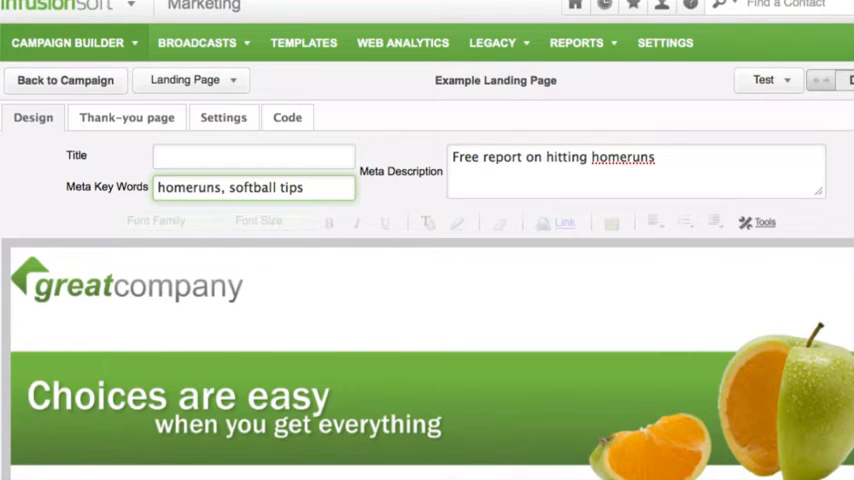
# Set the page title to 'Hitting Homeruns'.
pyautogui.click(252, 156)
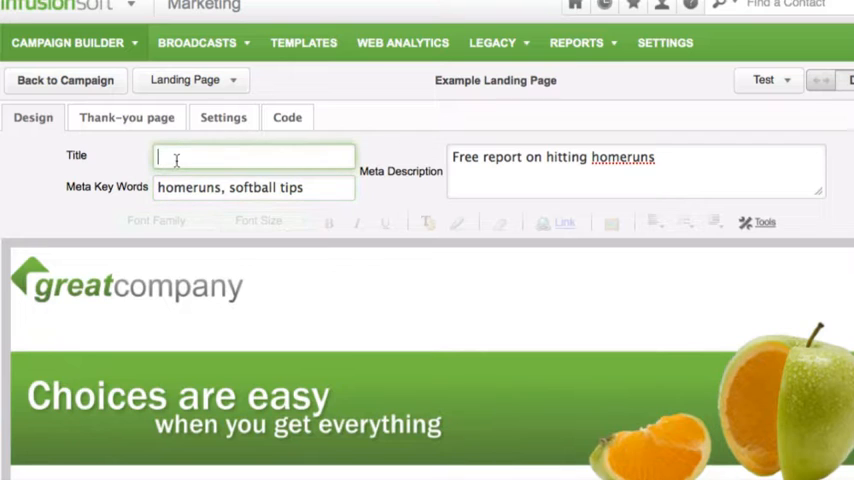
pyautogui.write('Hitting')
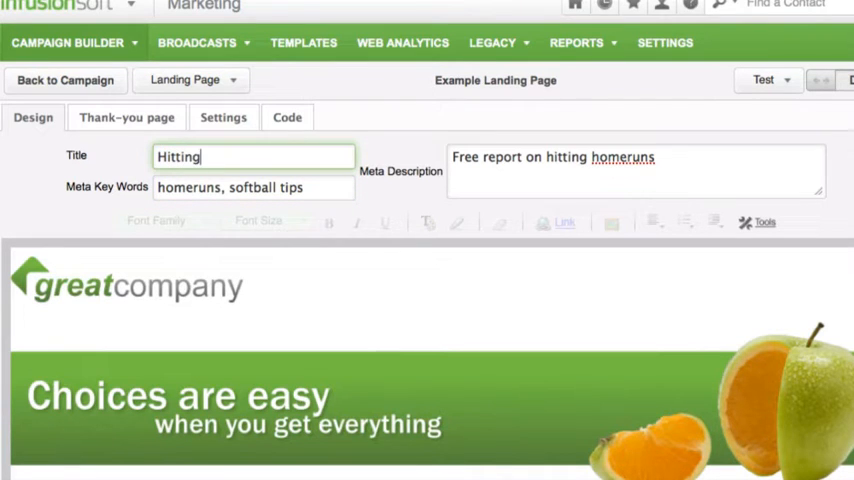
pyautogui.write('Homeruns')
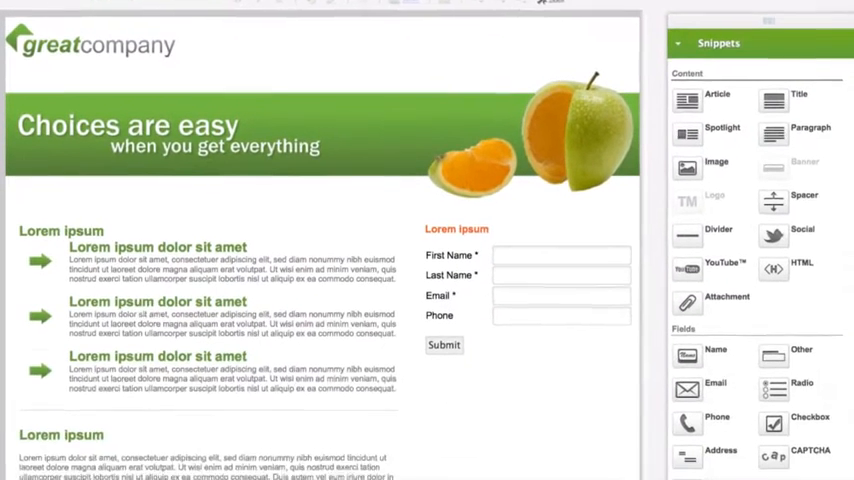
# Swap the header banner for the Rainy Day Financial Planning logo image.
pyautogui.scroll(-3)
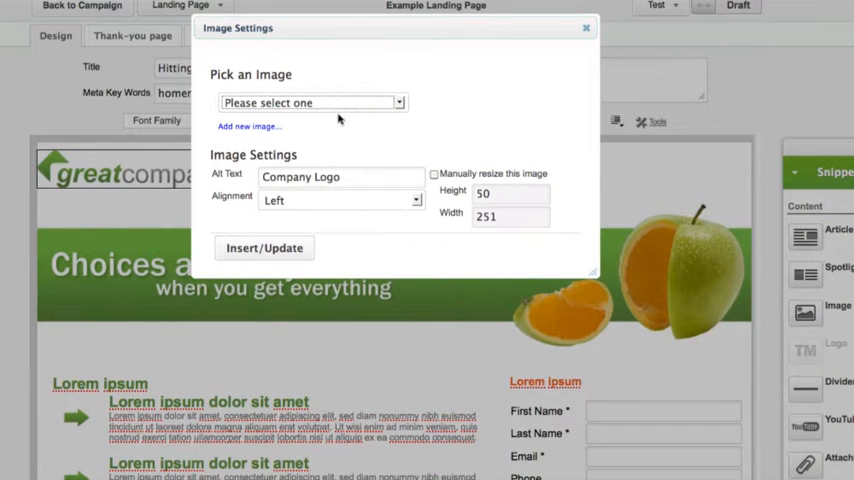
pyautogui.click(312, 102)
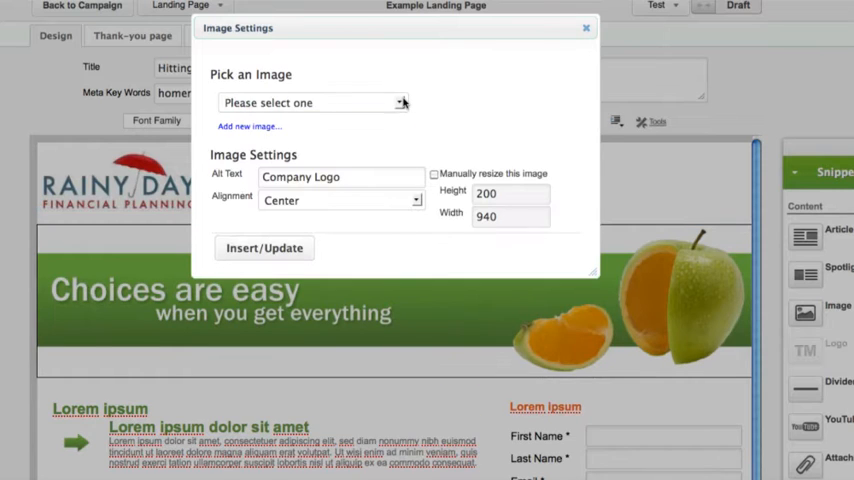
pyautogui.click(312, 104)
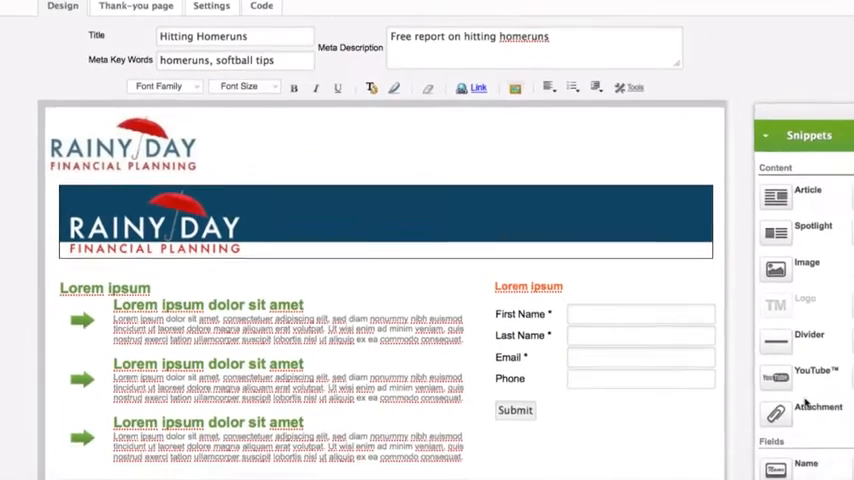
# Review the Rainy Day Template style's colour settings, then return to all styles.
pyautogui.scroll(-3)
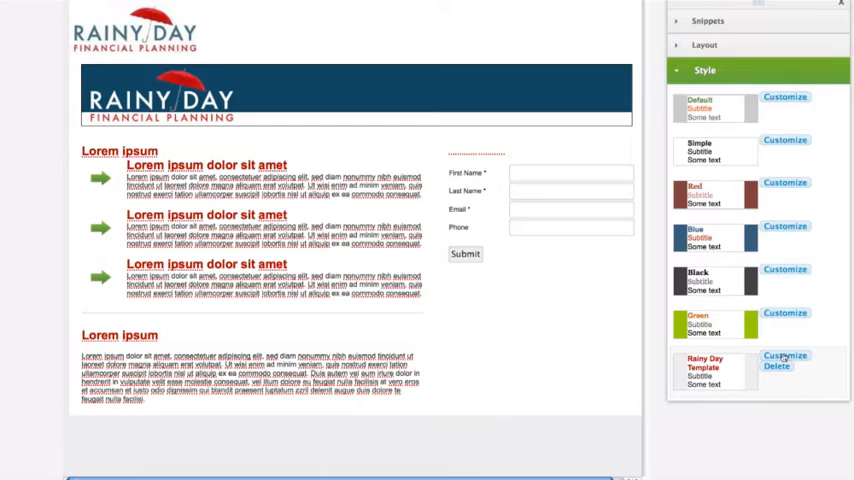
pyautogui.click(784, 356)
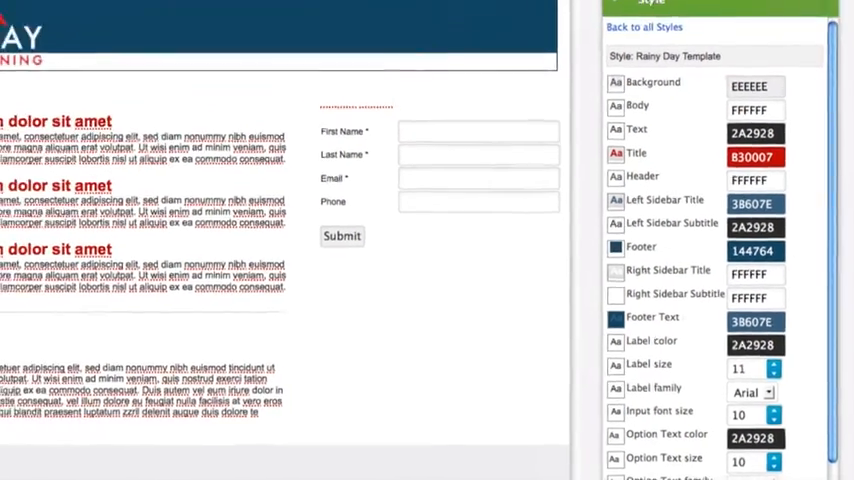
pyautogui.click(644, 26)
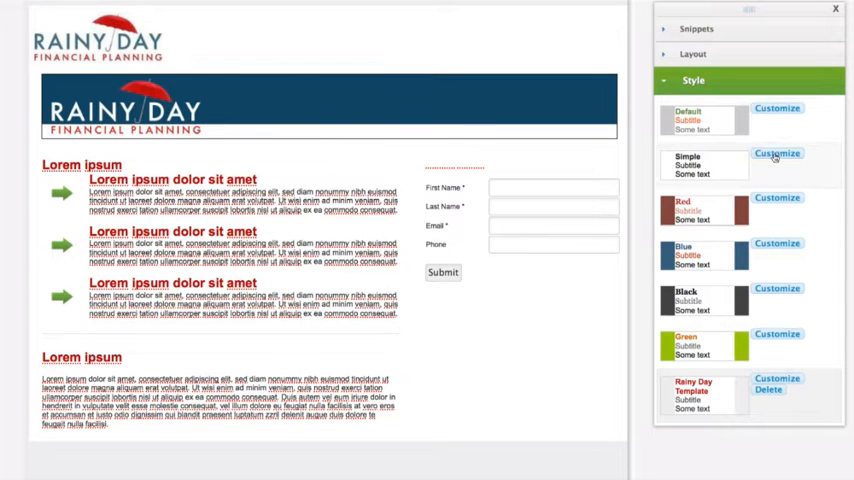
# Customize a preset style and try several colour schemes guessed from the Rainy Day logo.
pyautogui.click(776, 198)
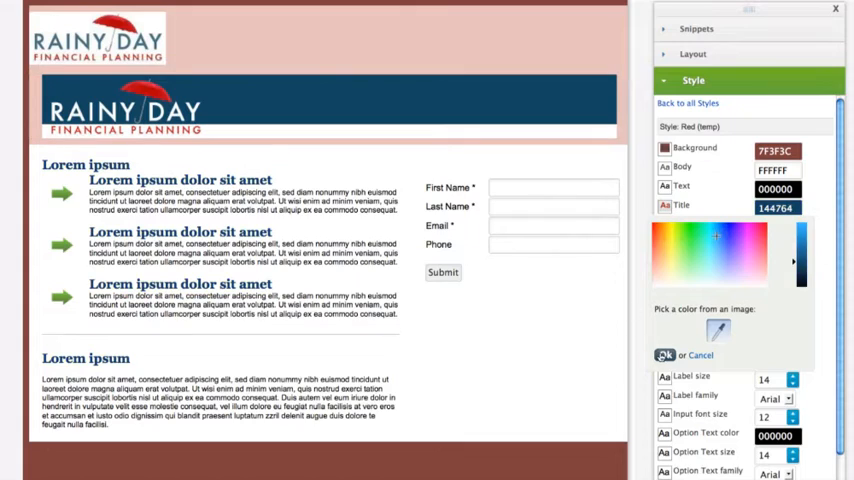
pyautogui.click(664, 356)
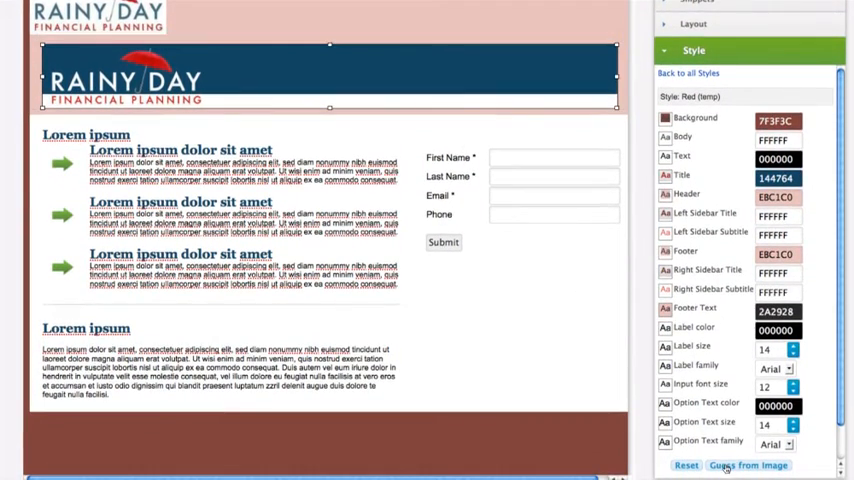
pyautogui.click(748, 464)
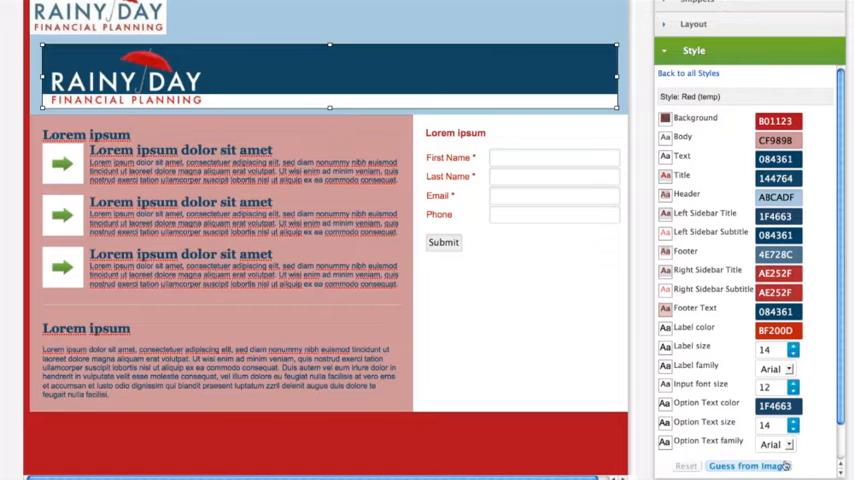
pyautogui.click(748, 464)
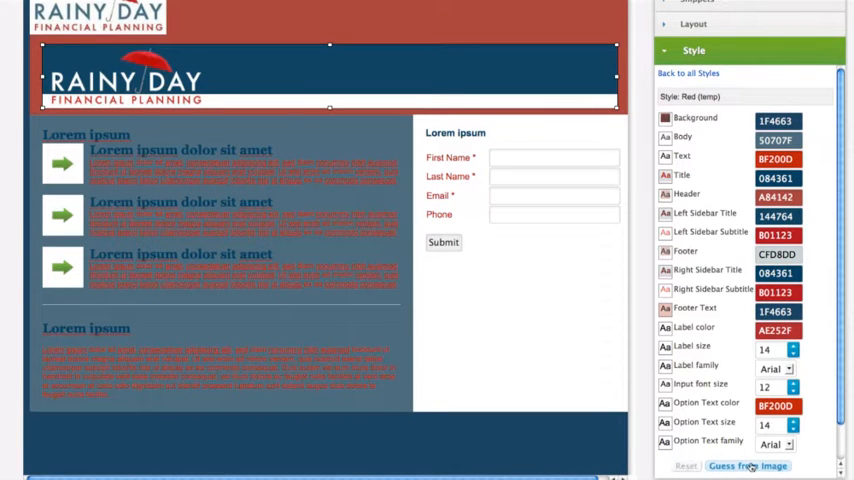
pyautogui.click(748, 464)
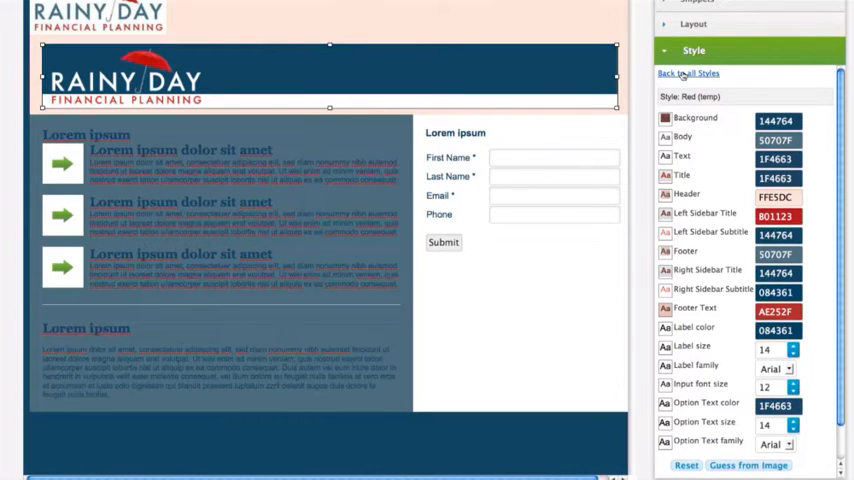
# Return to all styles and choose the Rainy Day Template.
pyautogui.click(688, 72)
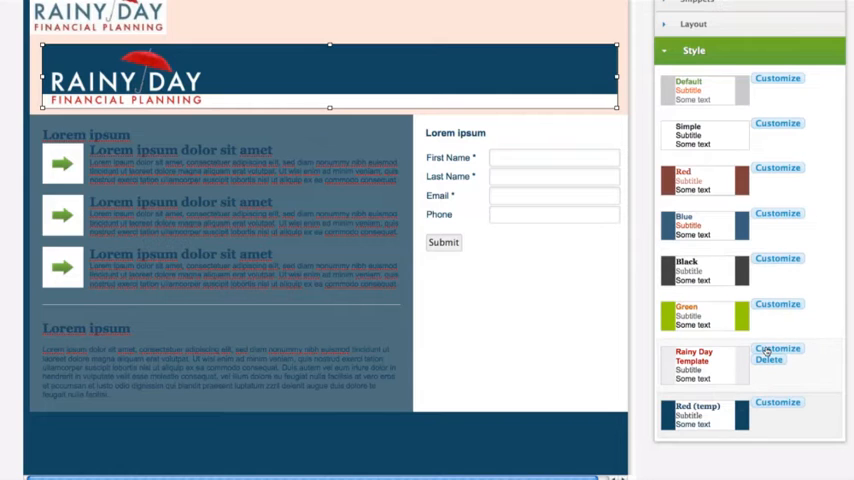
pyautogui.click(776, 352)
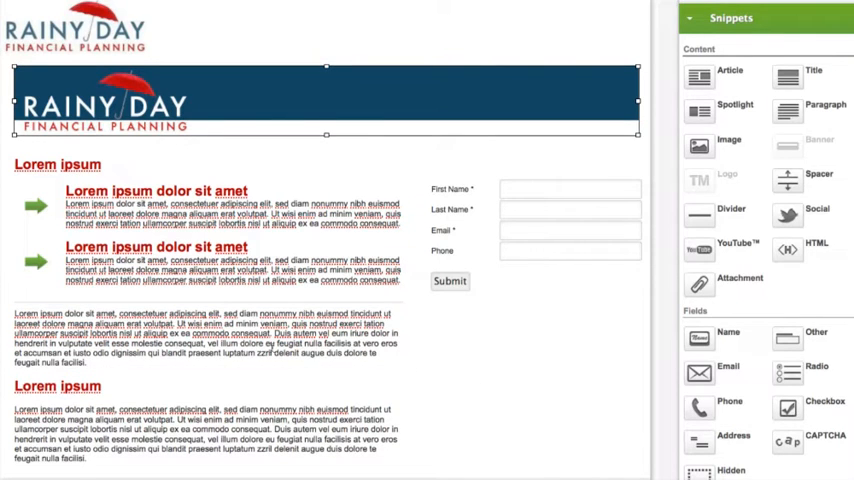
# Review the signup form's Email field settings and leave them unchanged.
pyautogui.click(200, 336)
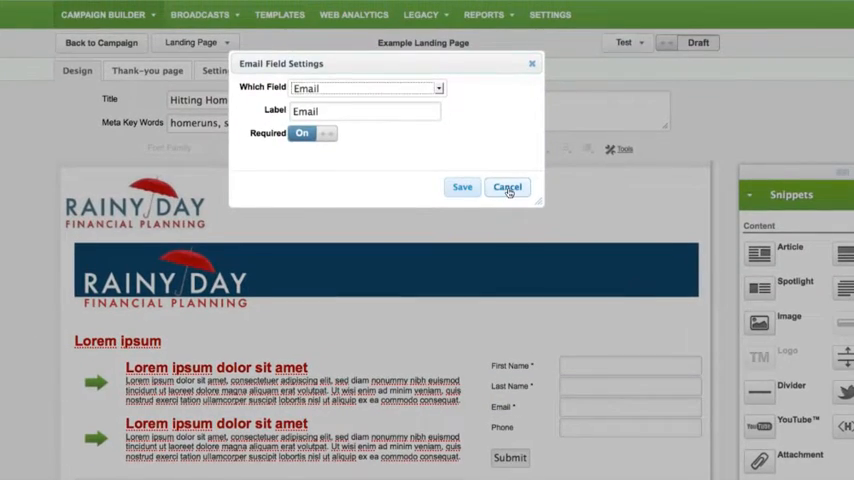
pyautogui.click(508, 188)
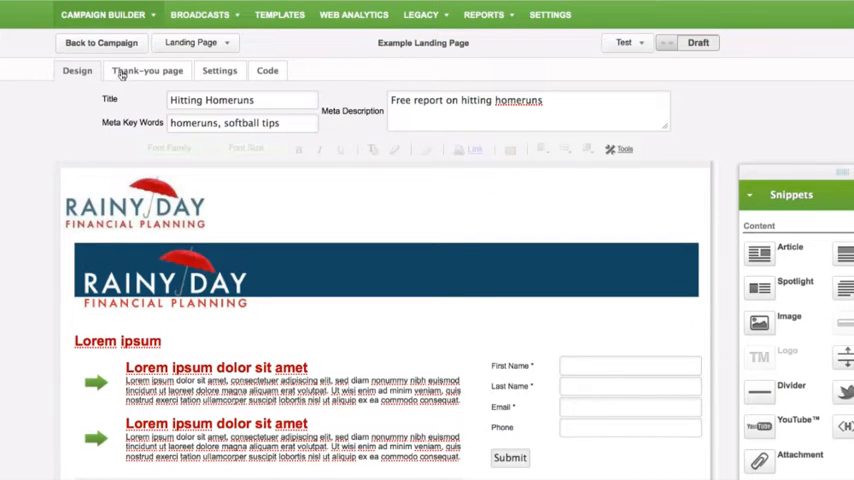
# Set Thank-you Page to Display to the Infusionsoft Thank-you Page and review its message.
pyautogui.click(148, 70)
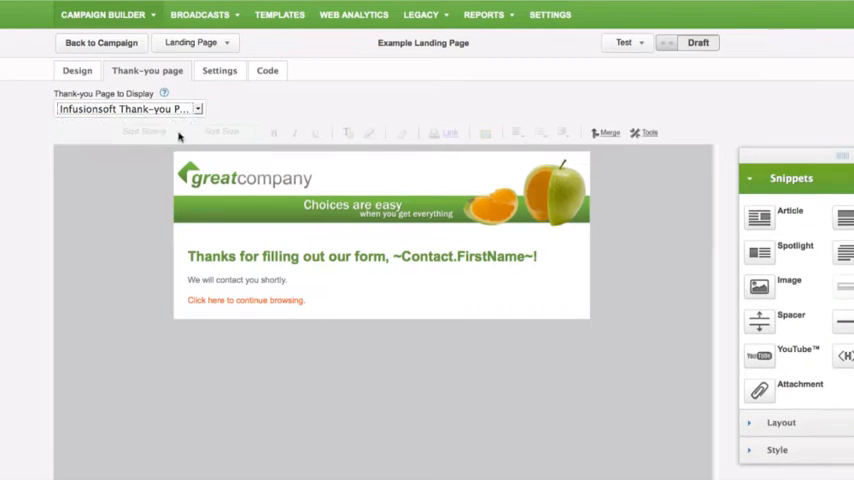
pyautogui.click(128, 108)
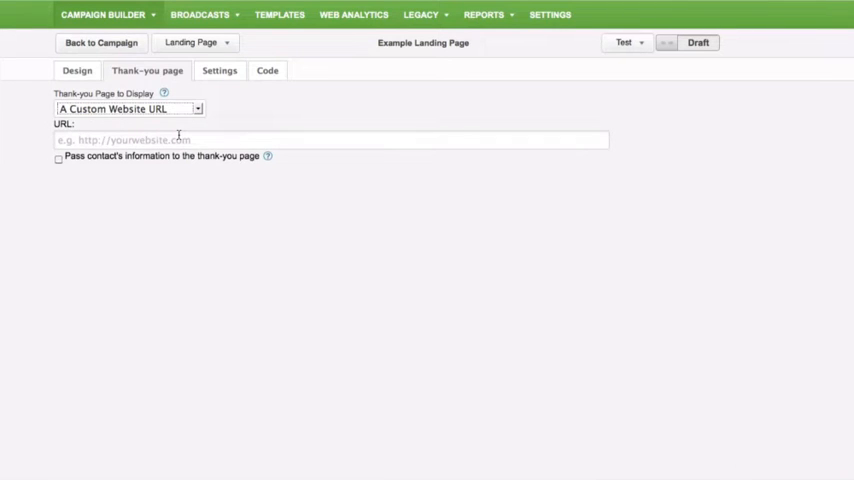
pyautogui.click(128, 108)
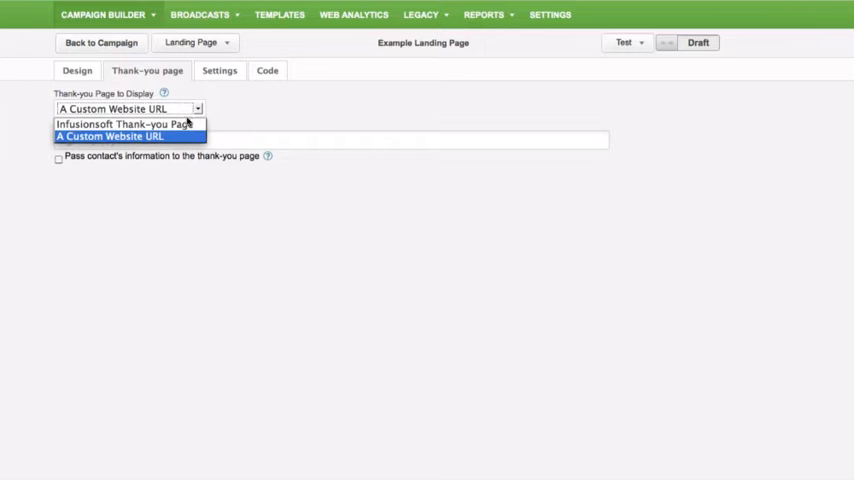
pyautogui.click(124, 122)
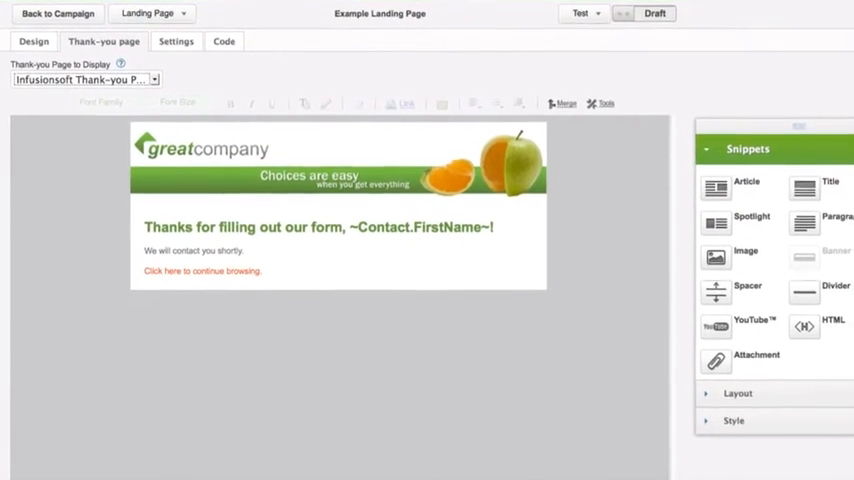
pyautogui.doubleClick(420, 228)
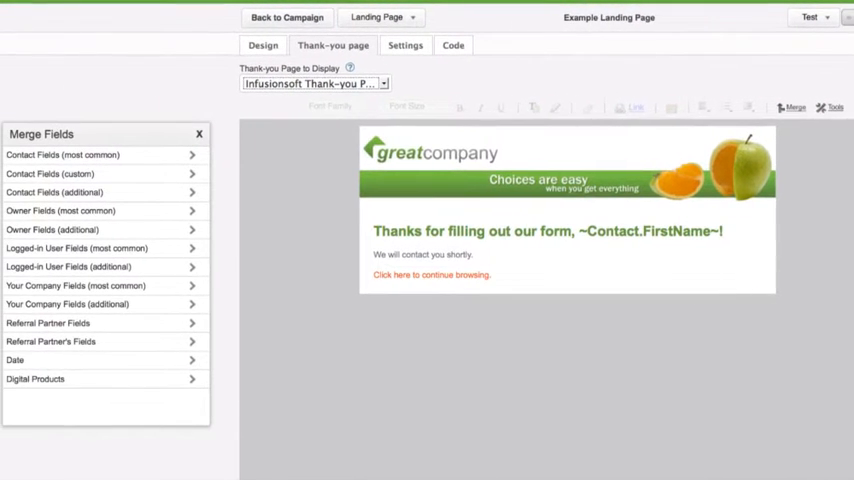
pyautogui.moveTo(236, 132)
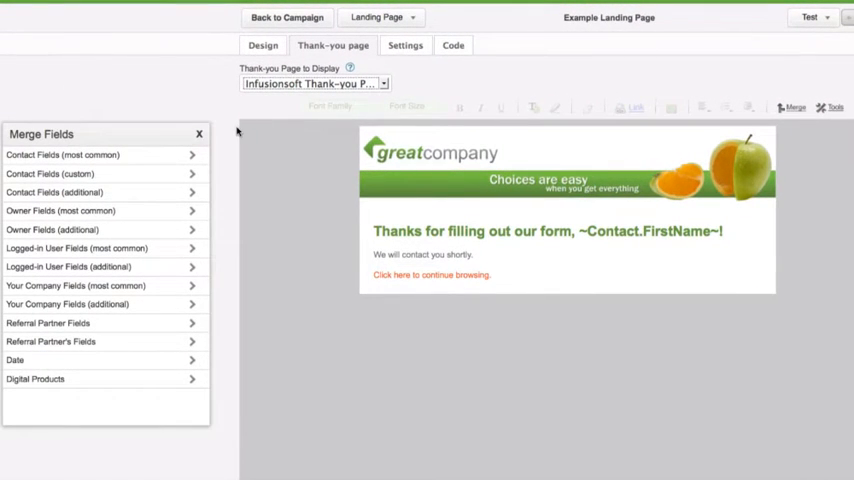
pyautogui.click(404, 44)
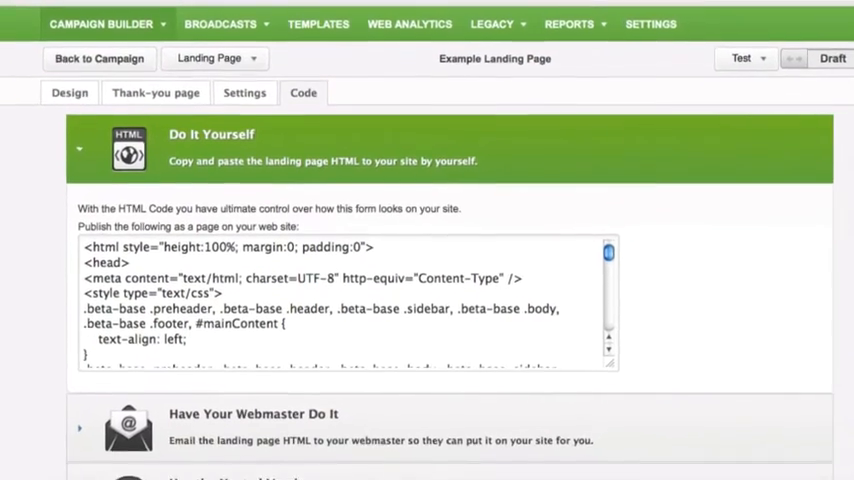
# Expand Do It Yourself, Have Your Webmaster Do It, Hosted Version URLs and social sharing options.
pyautogui.scroll(-3)
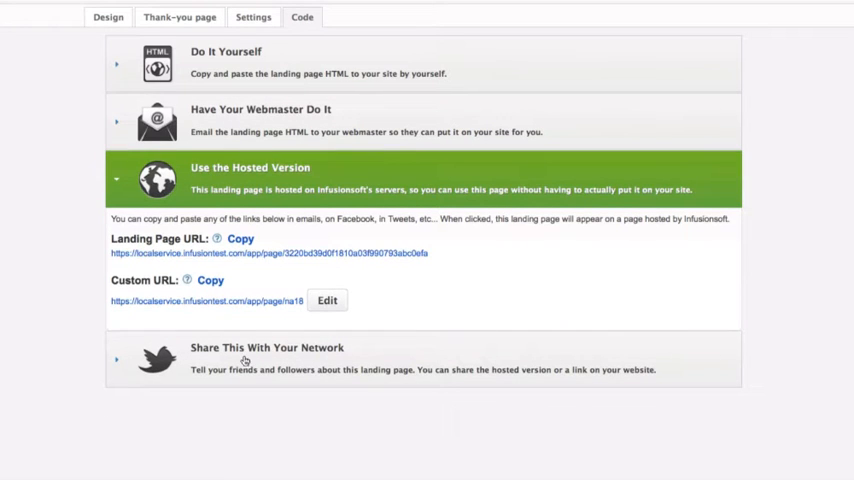
pyautogui.click(268, 348)
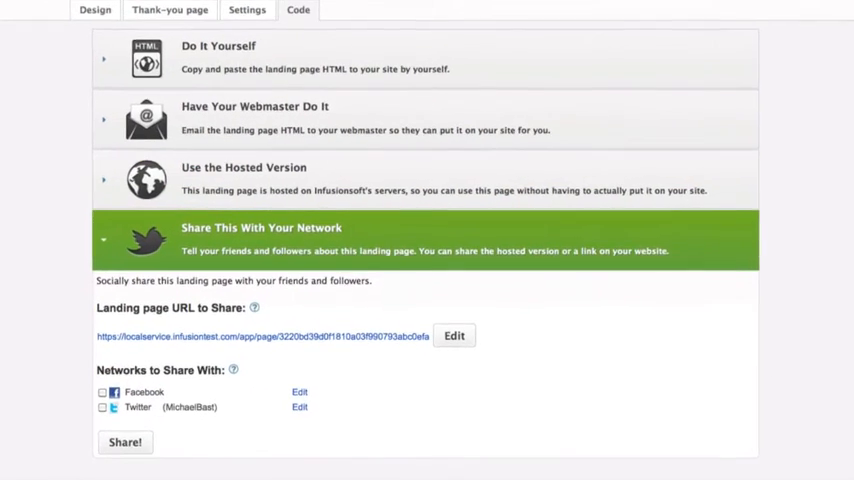
pyautogui.click(218, 50)
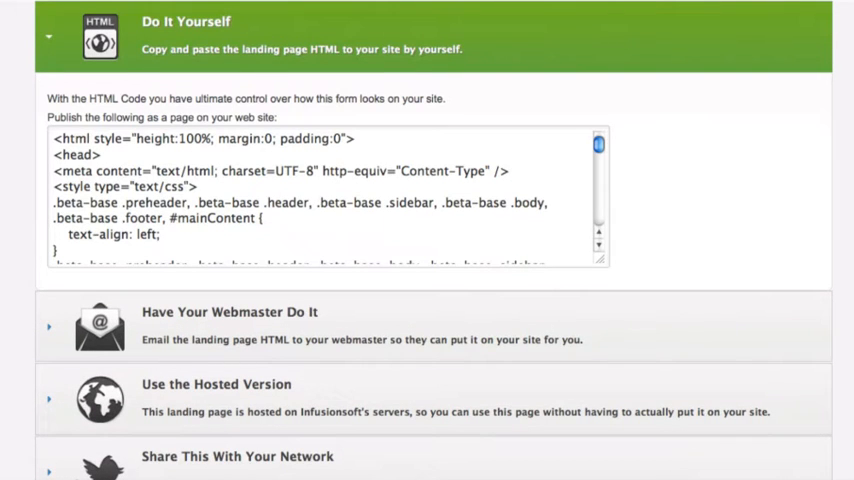
pyautogui.click(230, 312)
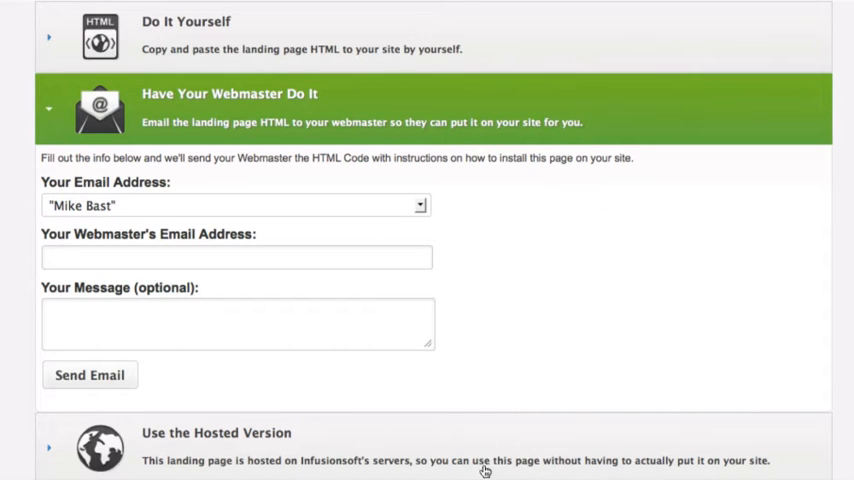
pyautogui.click(216, 432)
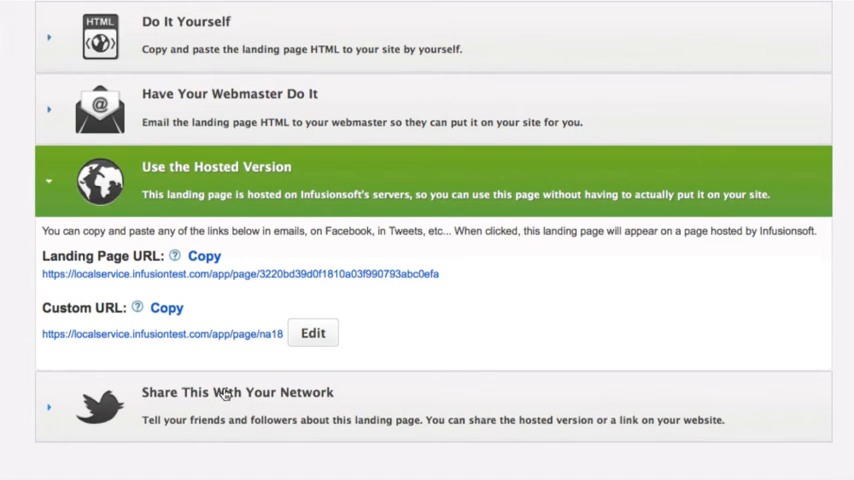
pyautogui.click(236, 392)
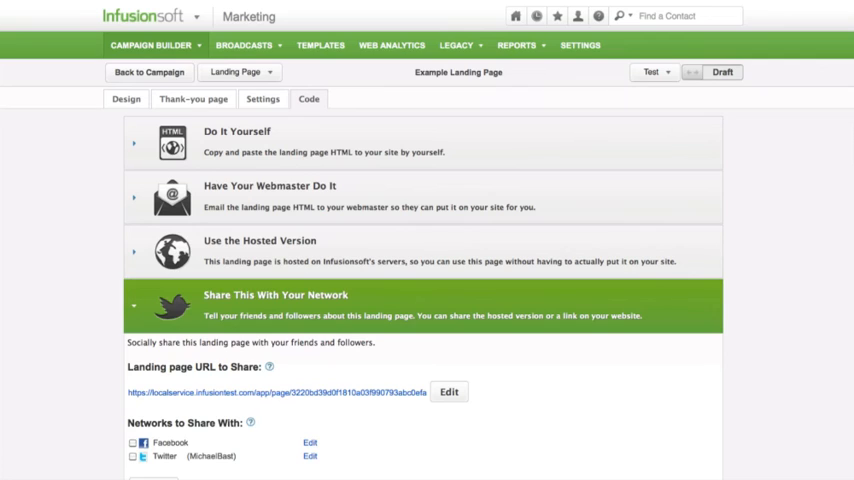
# Switch the page status from Draft to Ready and return to the campaign canvas.
pyautogui.click(704, 72)
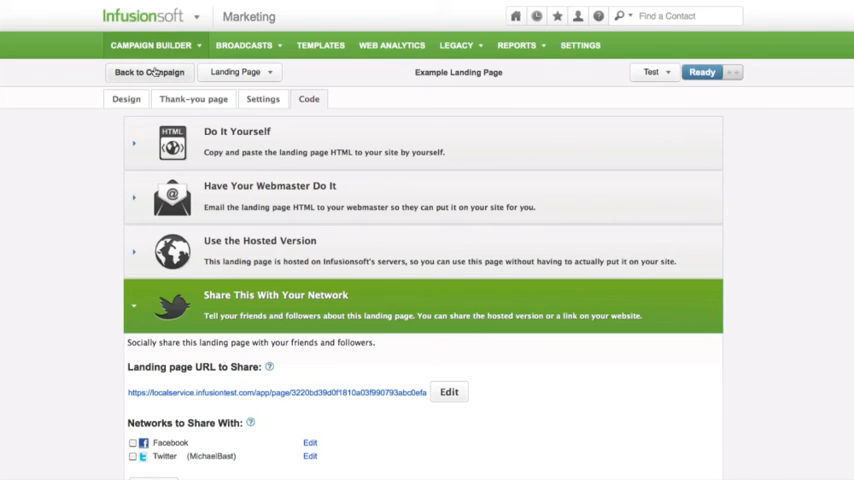
pyautogui.click(148, 72)
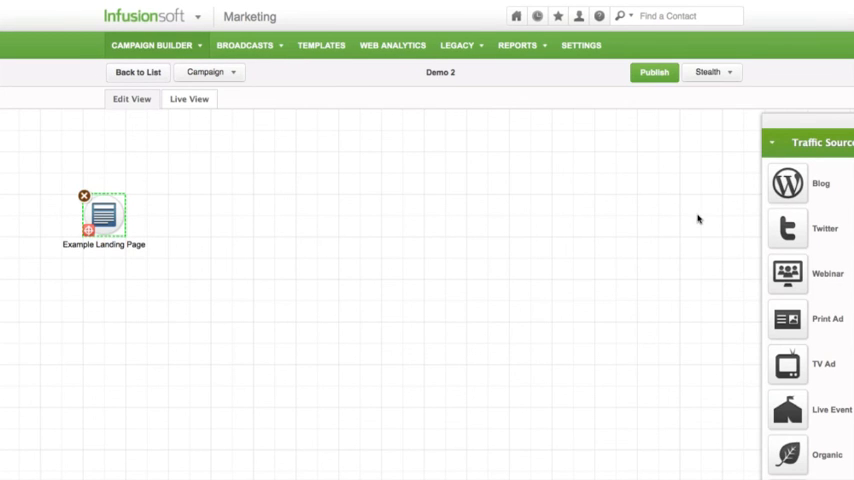